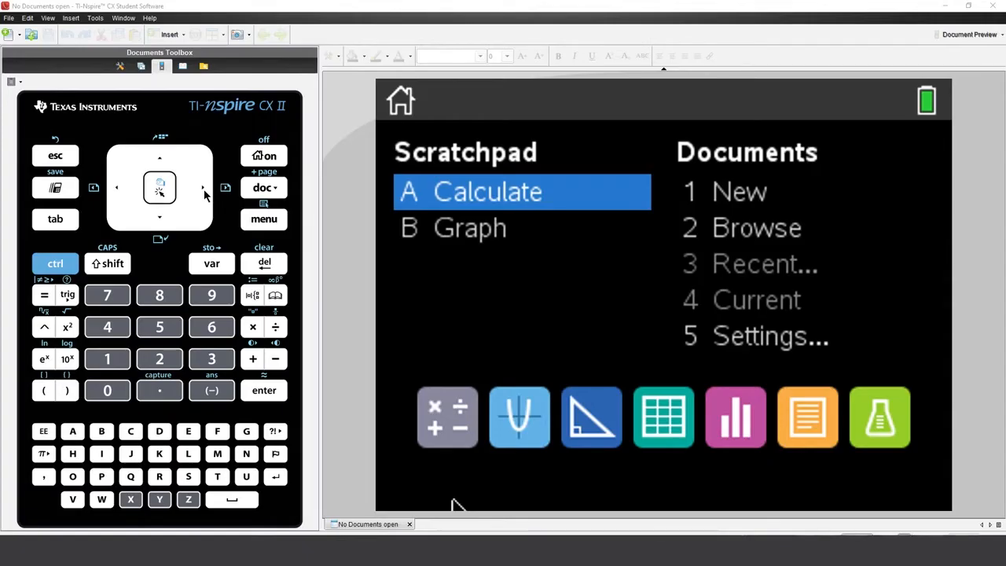
Create a new blank document, Document3, showing an empty page 1.1
click(202, 188)
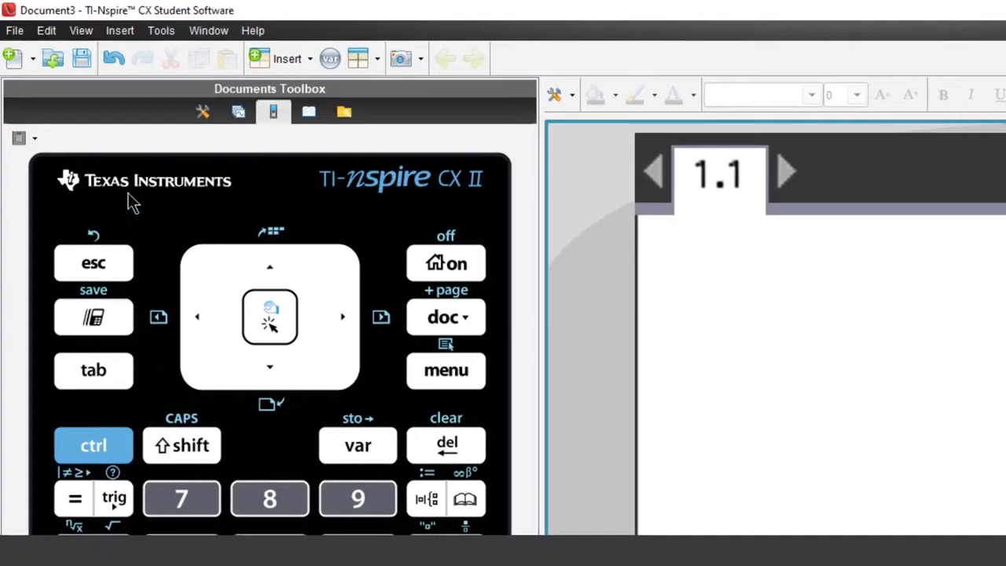
Start Save to Handheld and navigate into the connected TI-Nspire CX II CAS's Press-to-Test folder
click(14, 30)
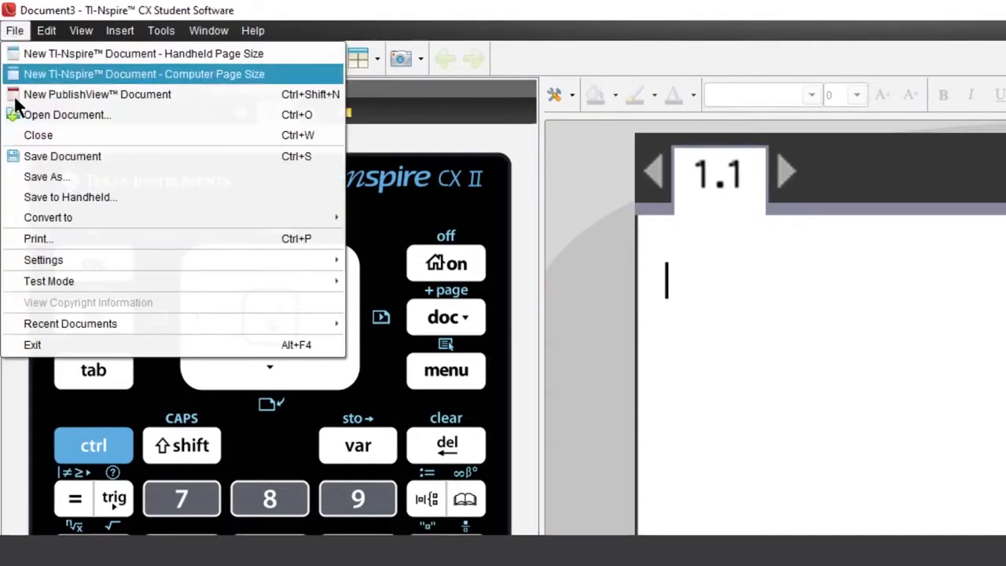
click(70, 198)
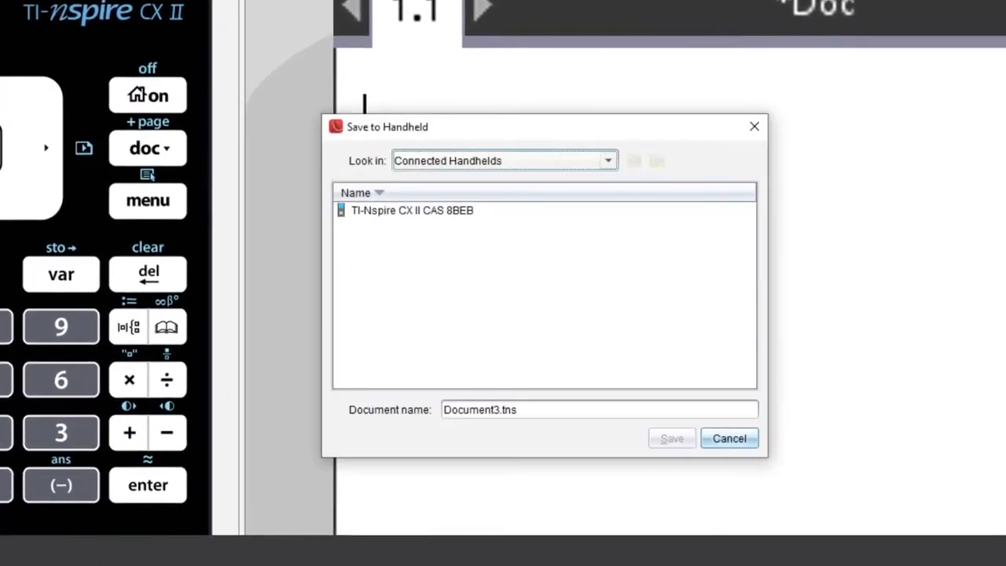
click(412, 211)
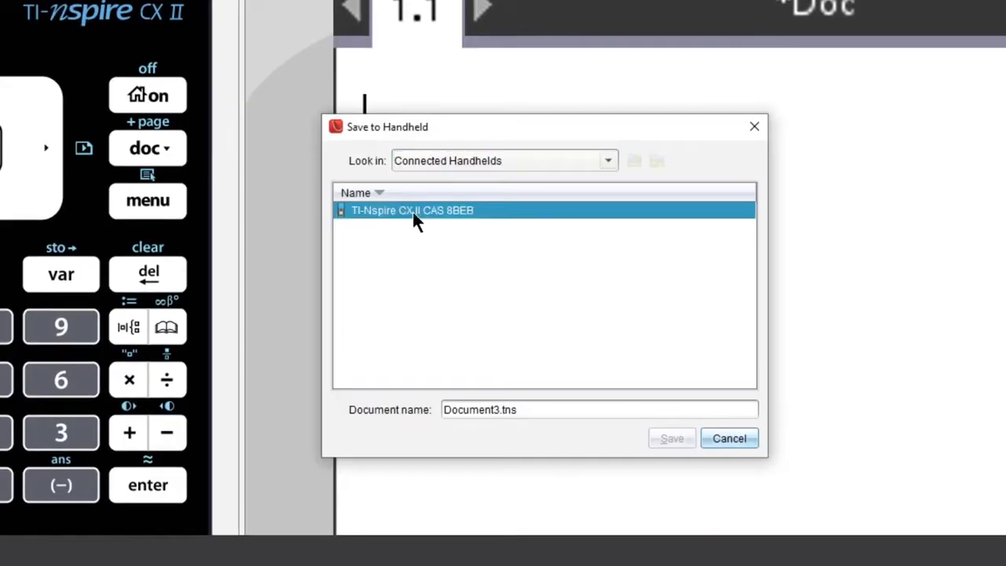
double_click(412, 210)
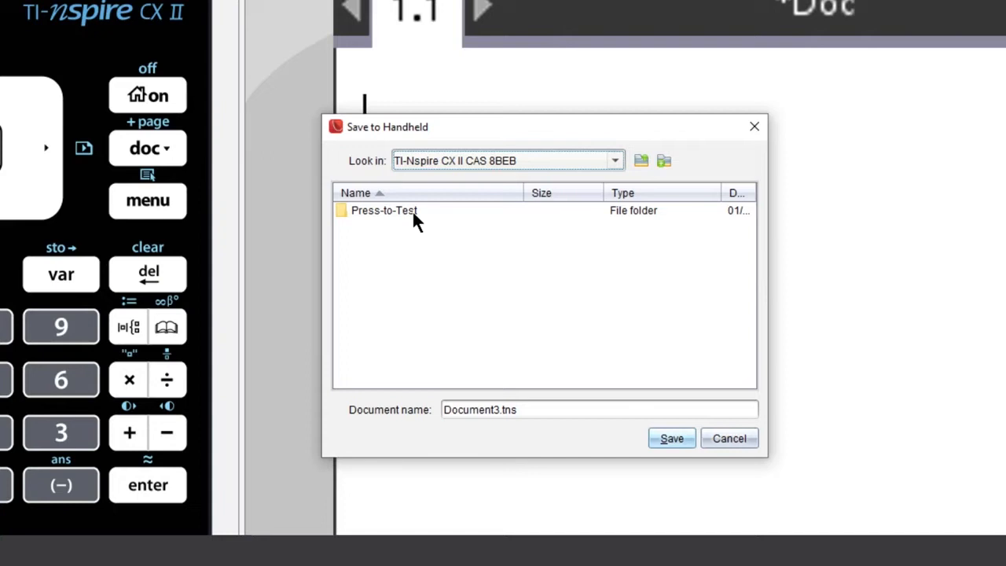
double_click(384, 211)
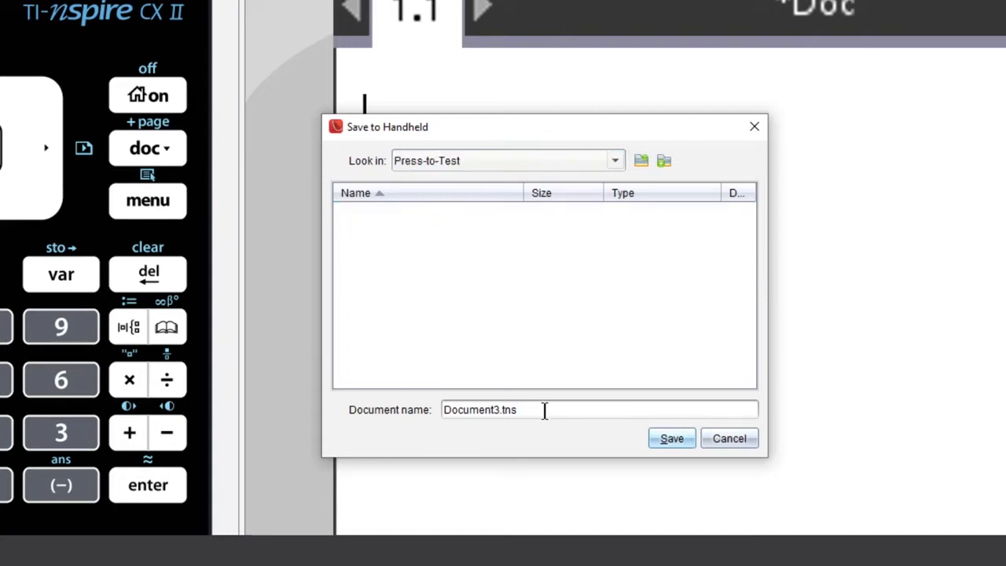
Name the document 'Exit Test Mode' and save it into the Press-to-Test folder
triple_click(479, 409)
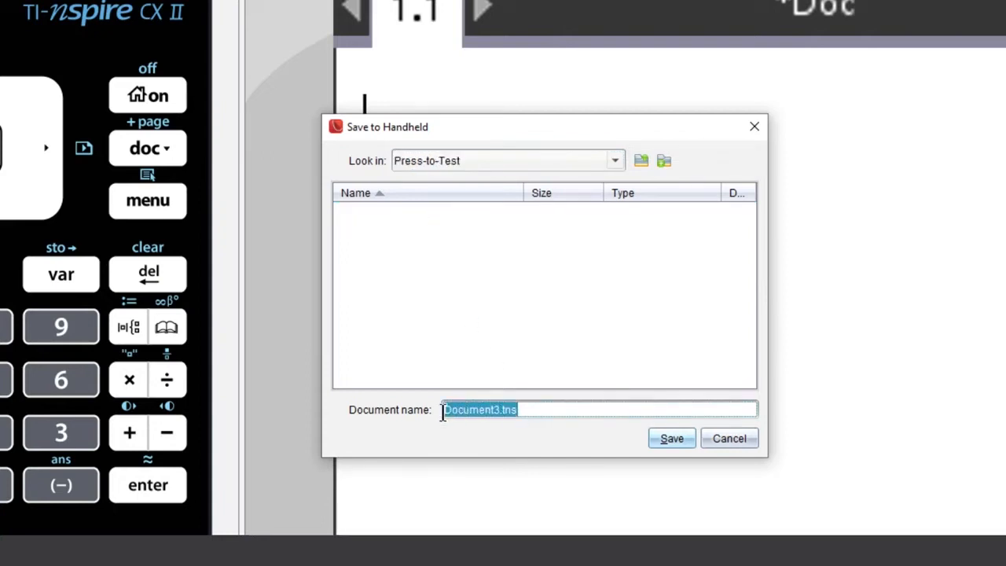
text(Exit)
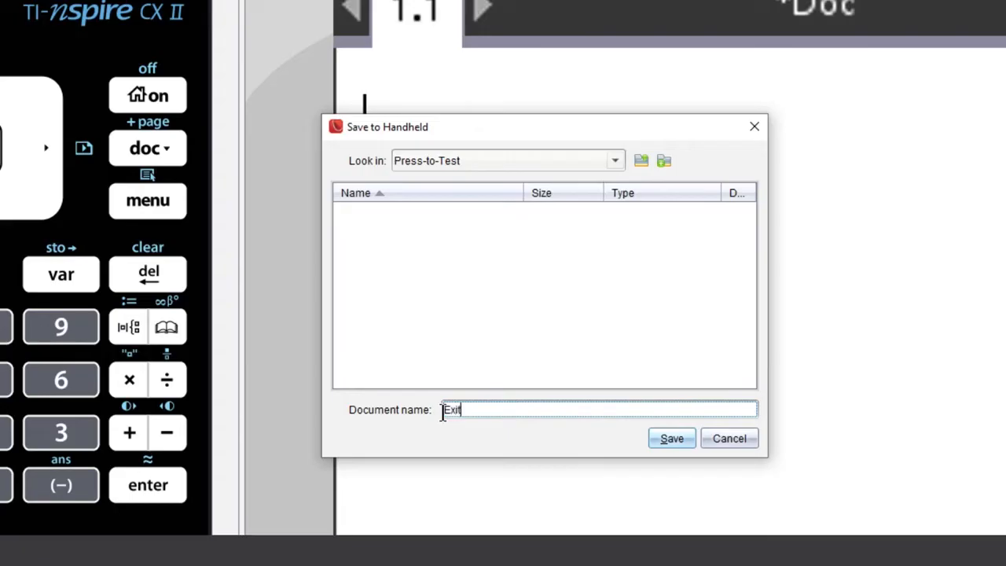
text(Test)
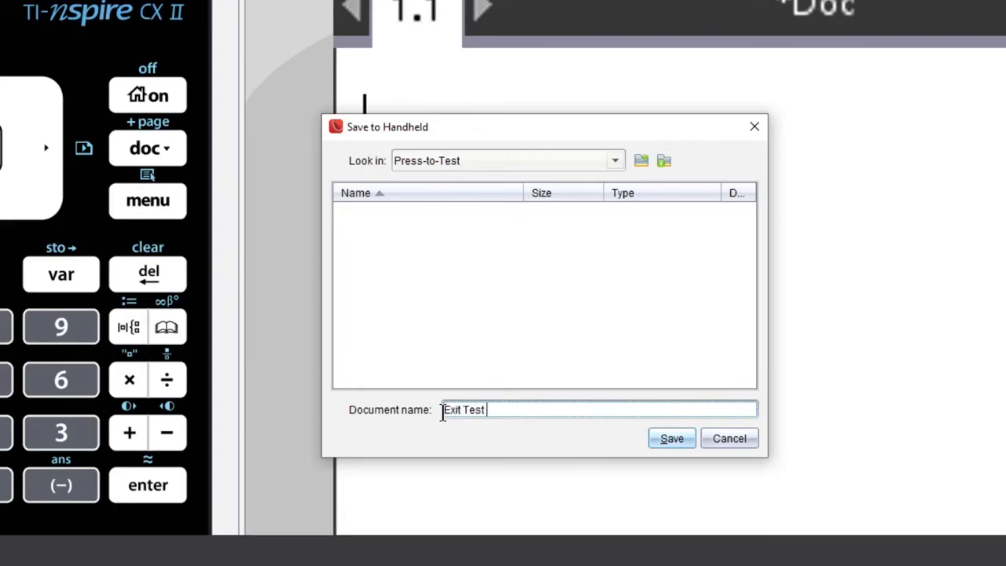
text(Mode)
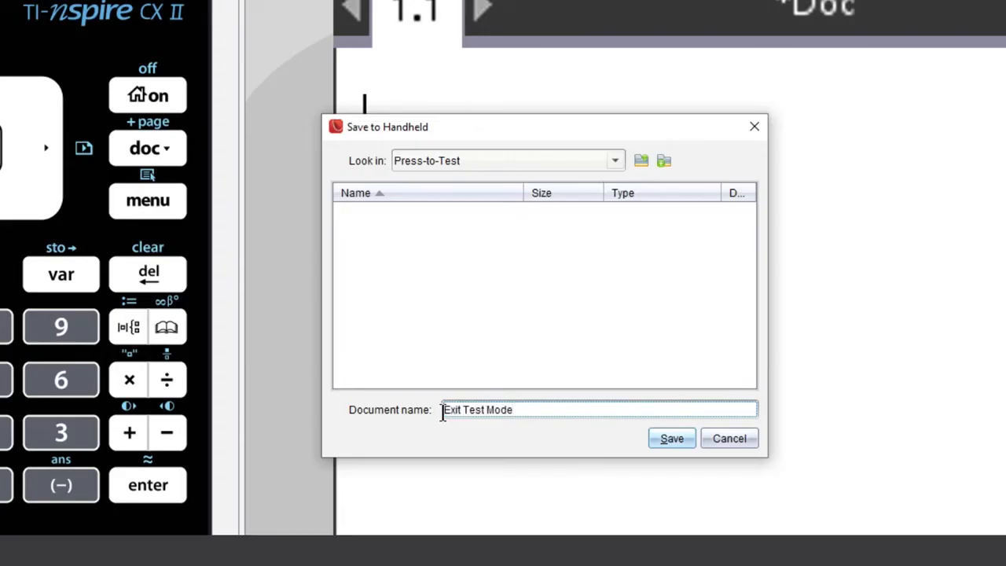
click(527, 409)
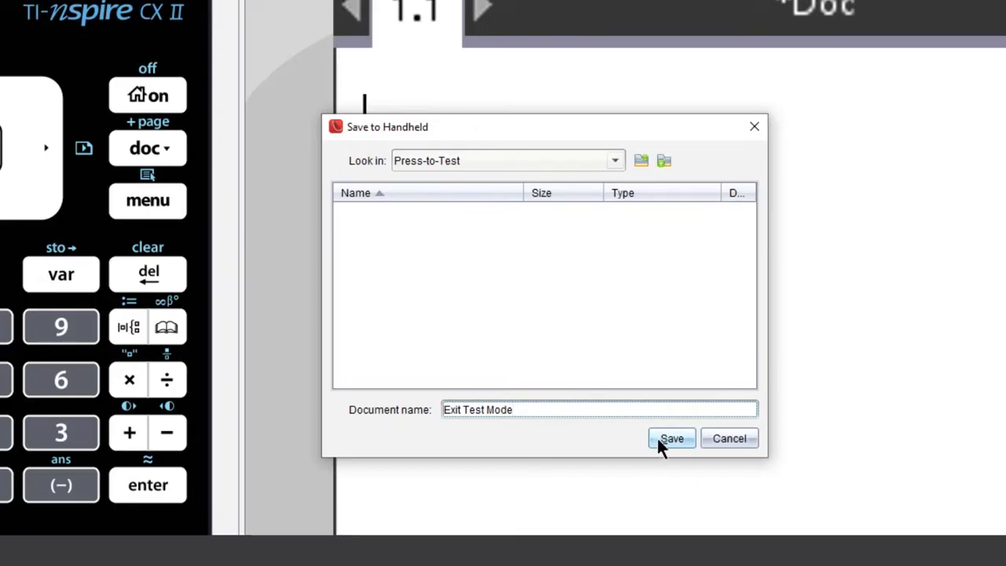
click(670, 439)
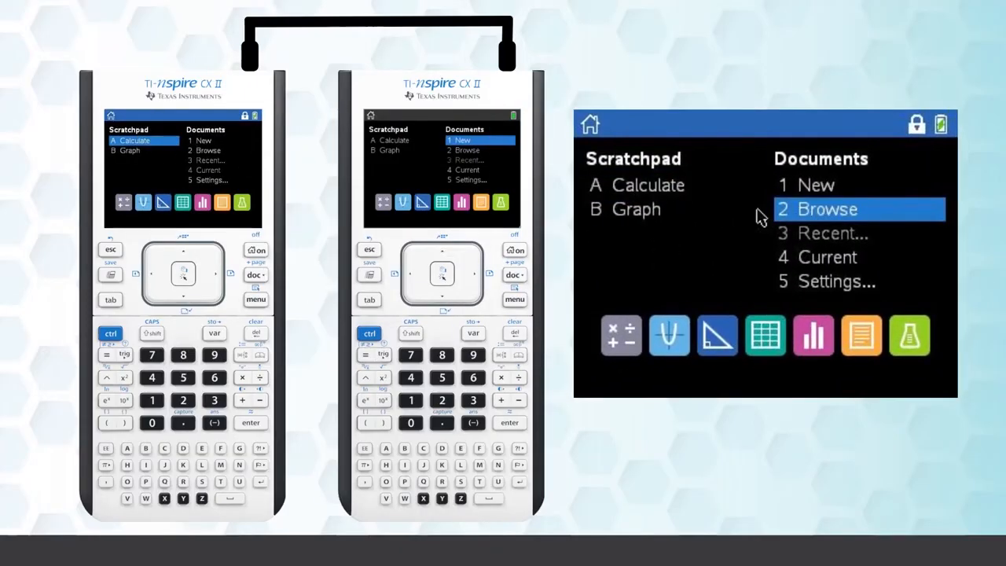
Browse the handheld's documents and highlight the 9 Press-to-Test menu option
click(827, 209)
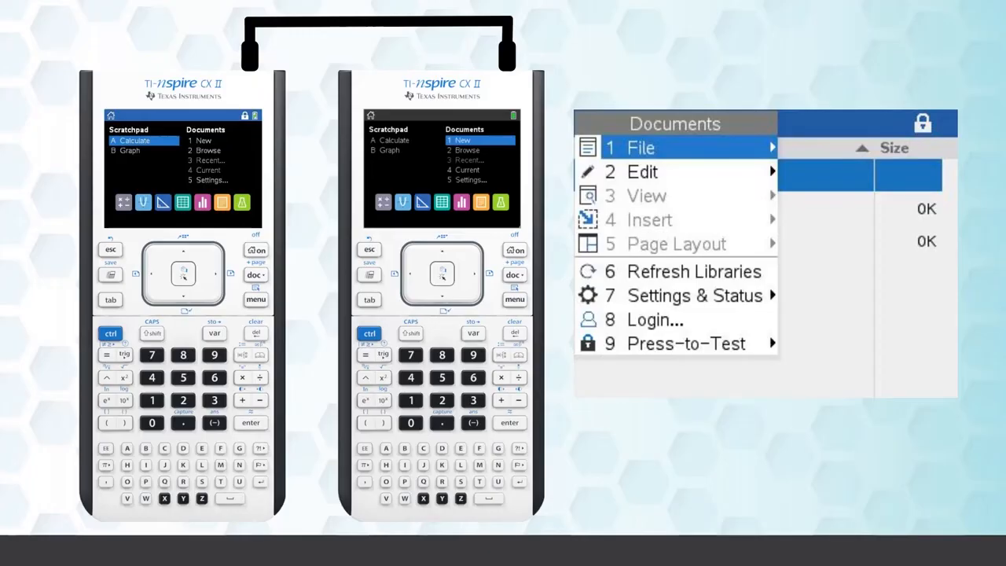
mouse_move(686, 343)
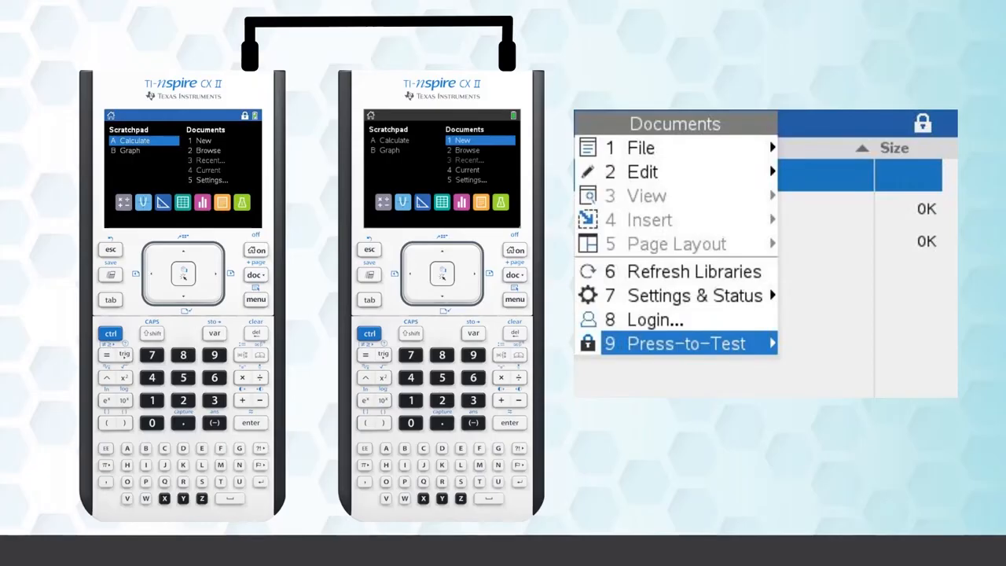
click(676, 343)
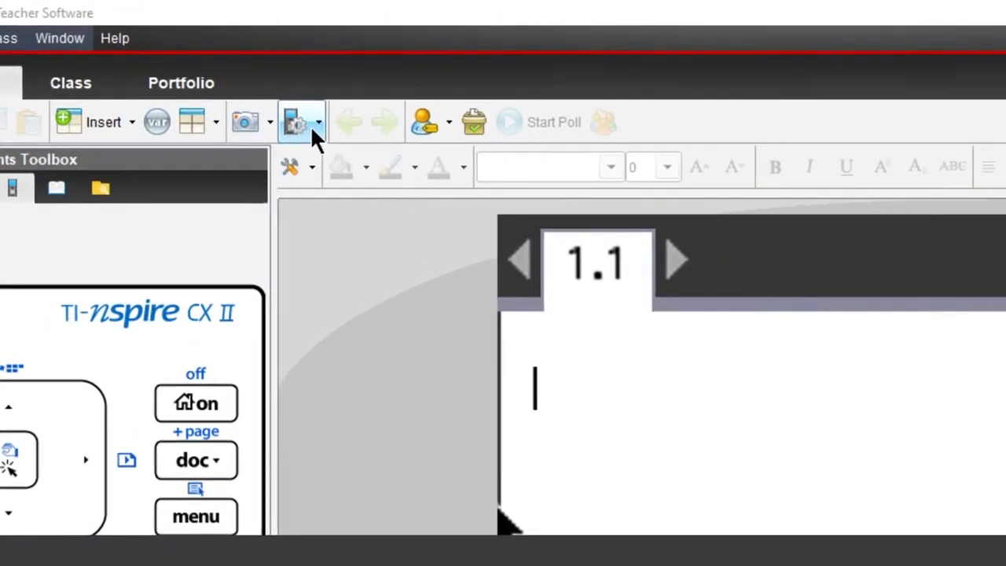
Choose Exit Press-to-Test from the toolbar, raising the deleted-test-data warning
click(318, 122)
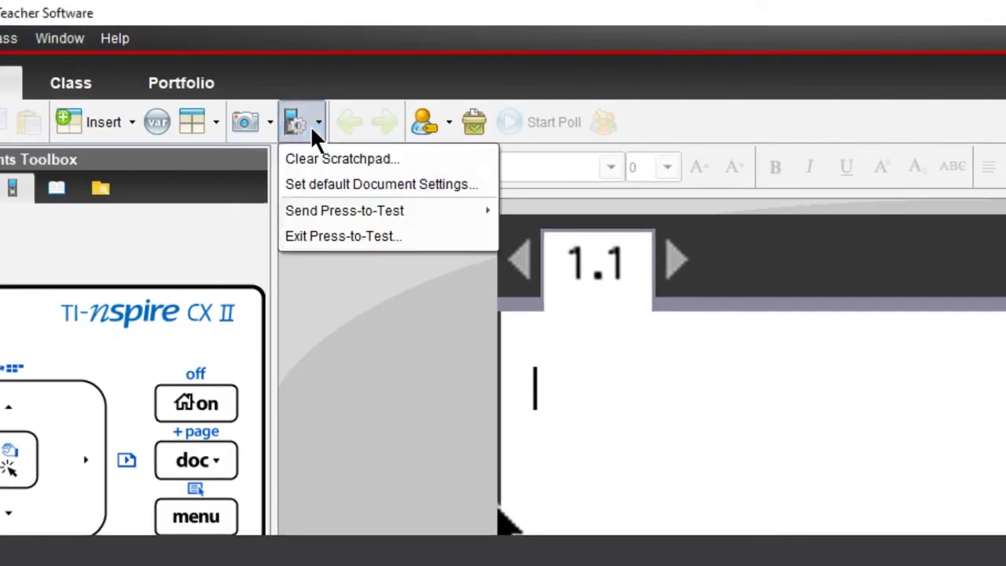
mouse_move(323, 145)
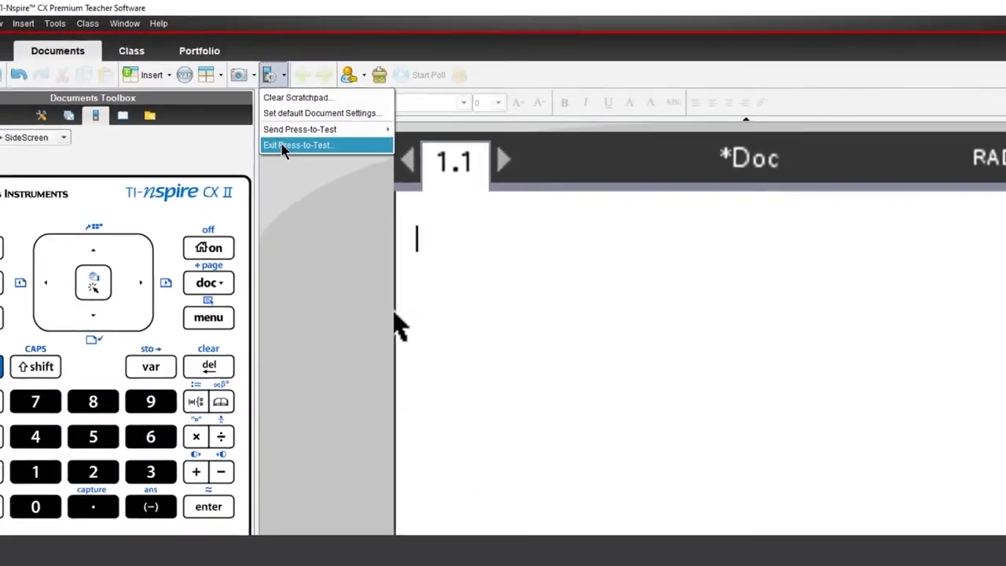
click(298, 145)
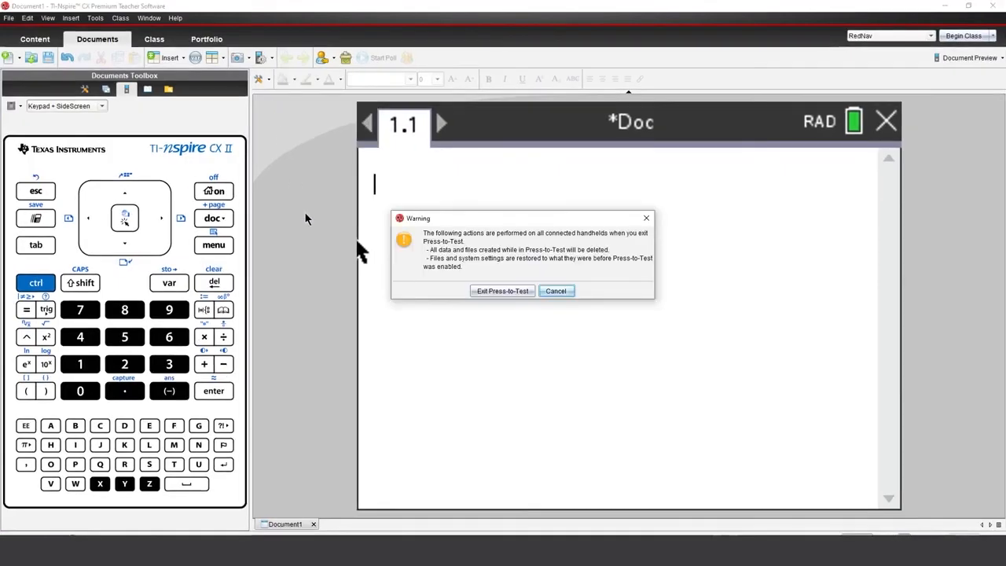